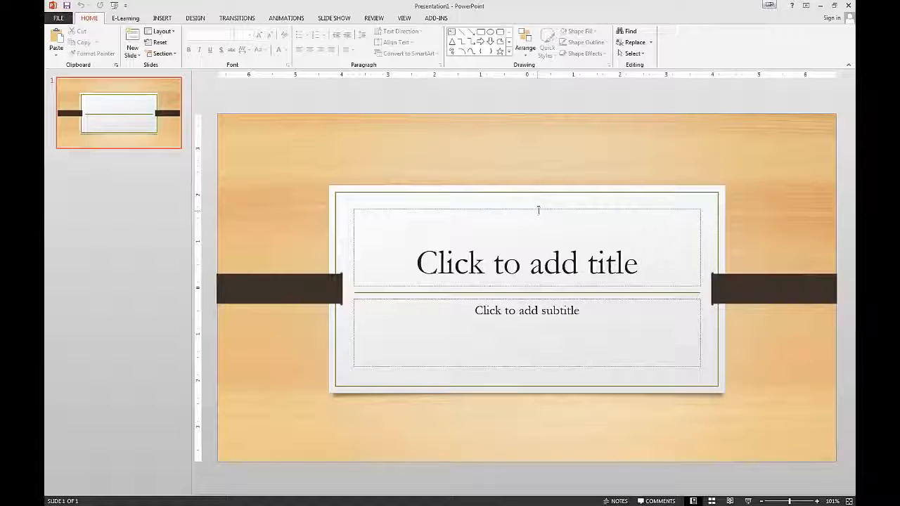
Step: Draw a text box in the slide's top-left corner and type 'One'
left_click(526, 263)
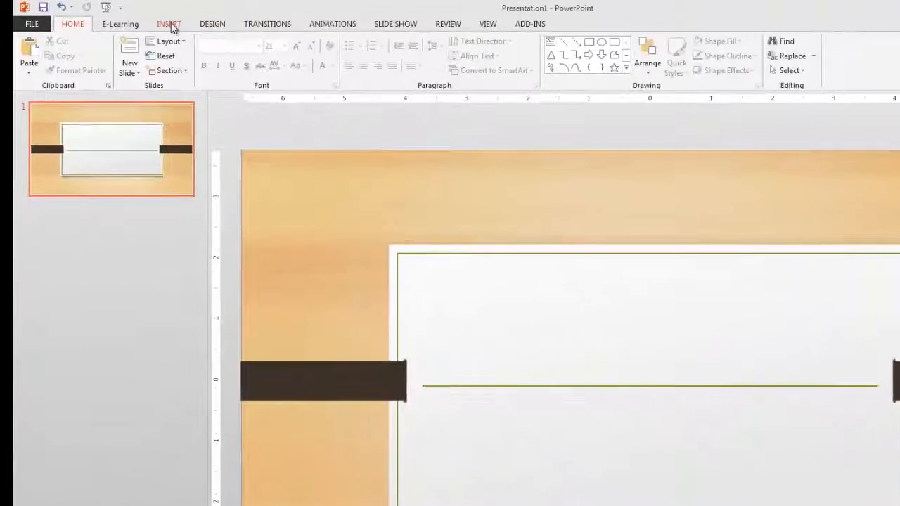
left_click(169, 23)
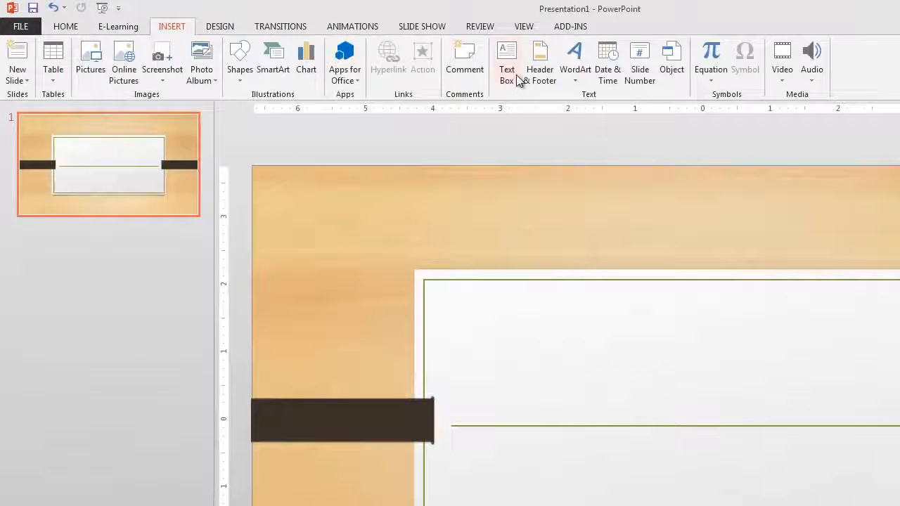
left_click_drag(287, 192, 398, 255)
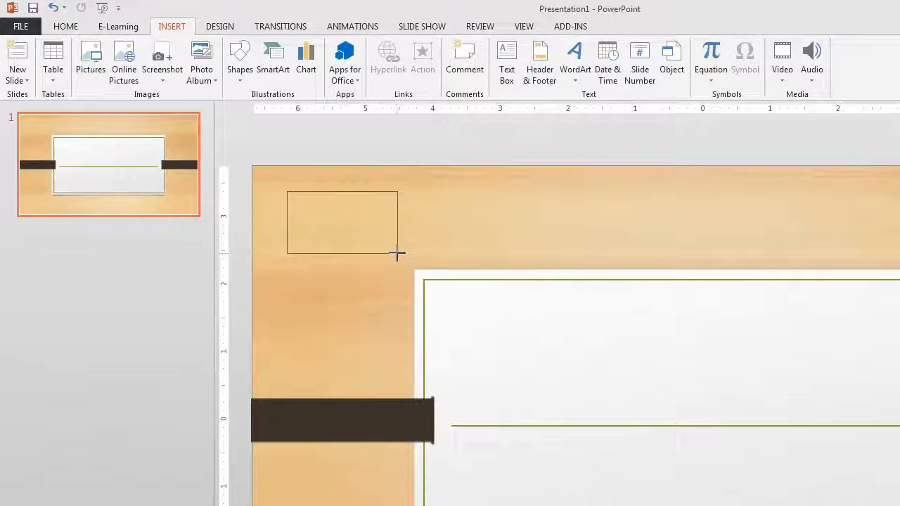
left_click_drag(287, 191, 400, 256)
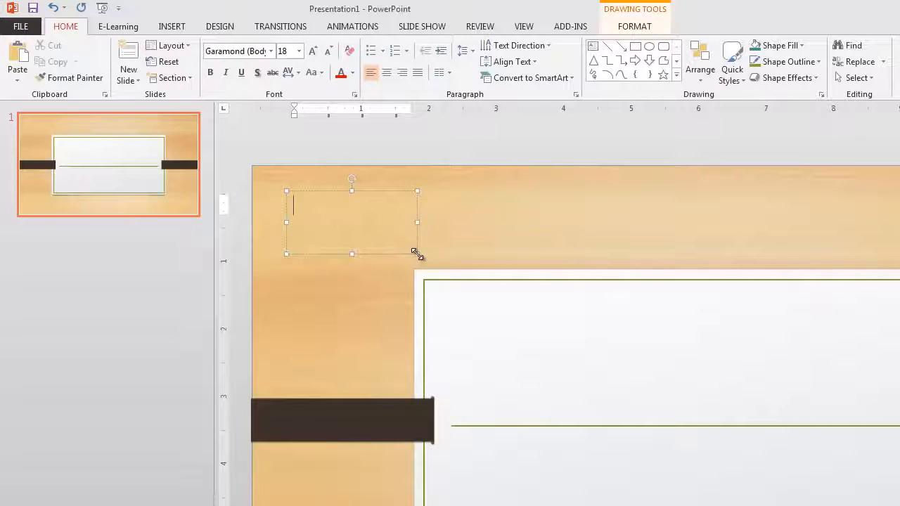
type("One")
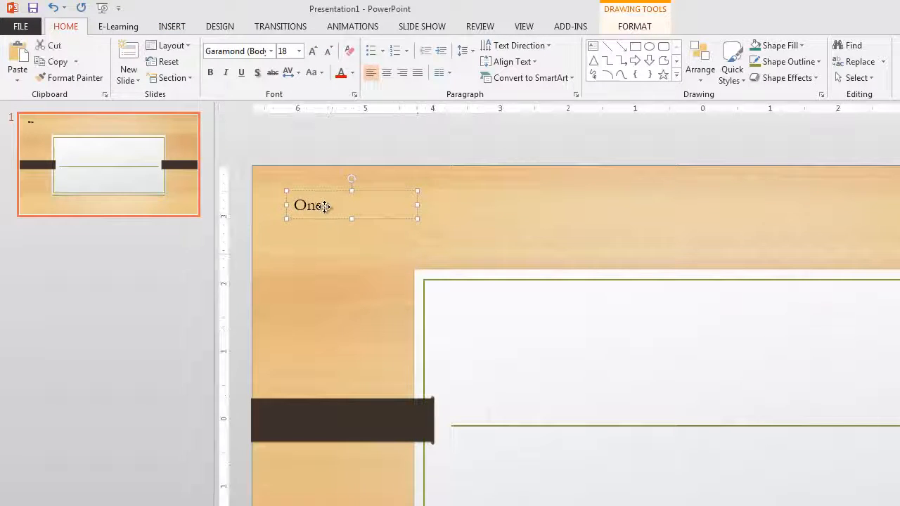
Step: Set the word 'One' to 60-point font size
double_click(311, 204)
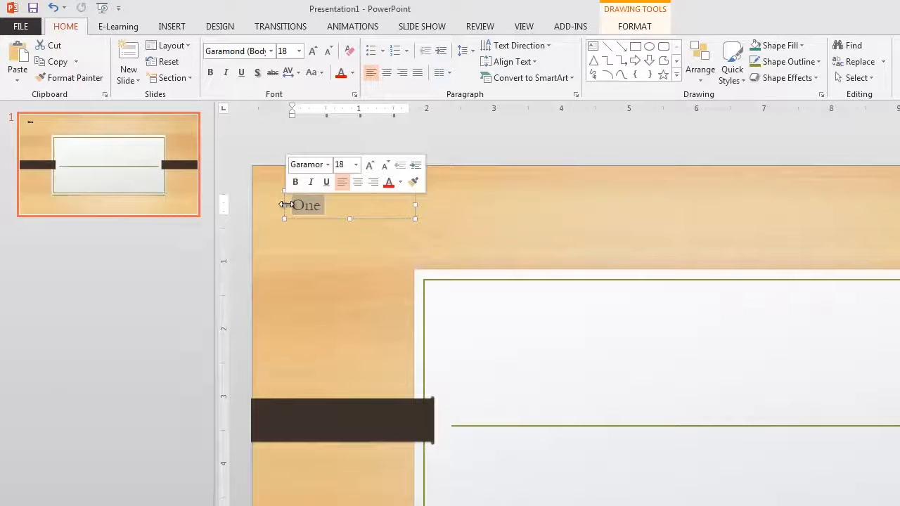
left_click(355, 165)
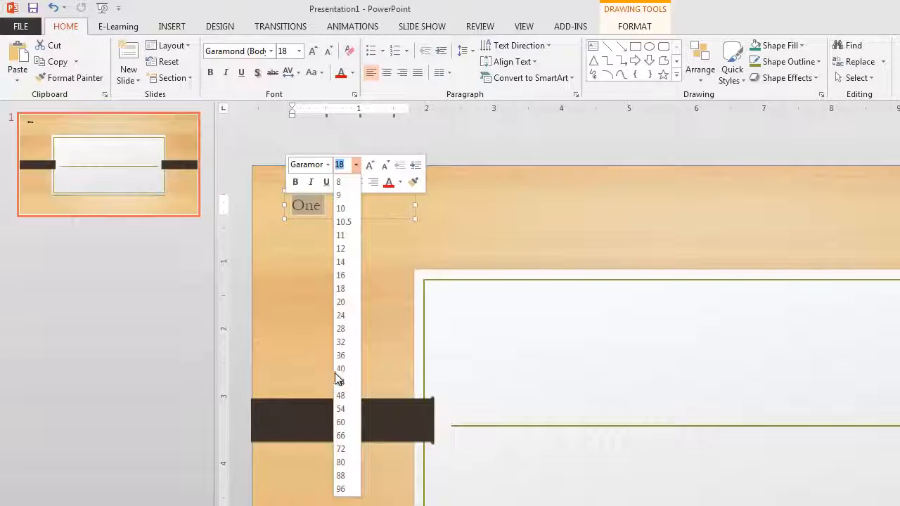
left_click(341, 422)
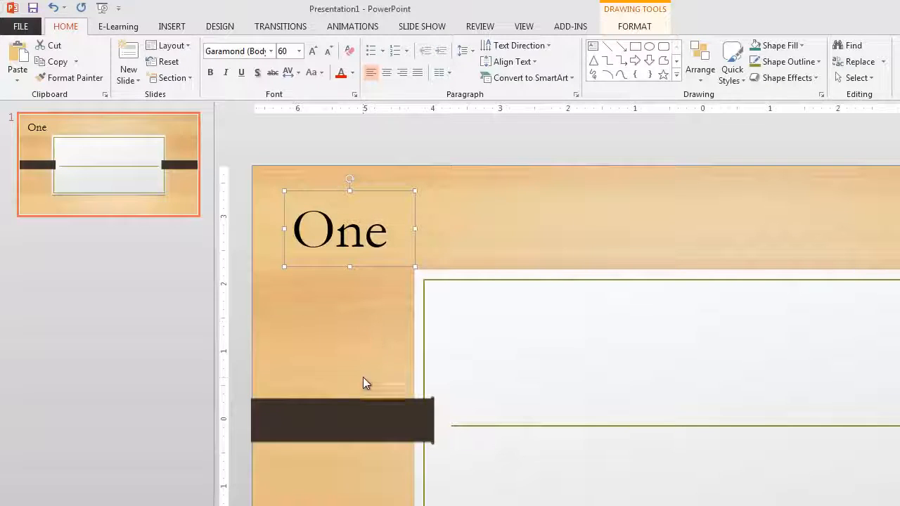
Step: Paste copies of the 'One' text box and position them in the remaining corners
key("ctrl+v")
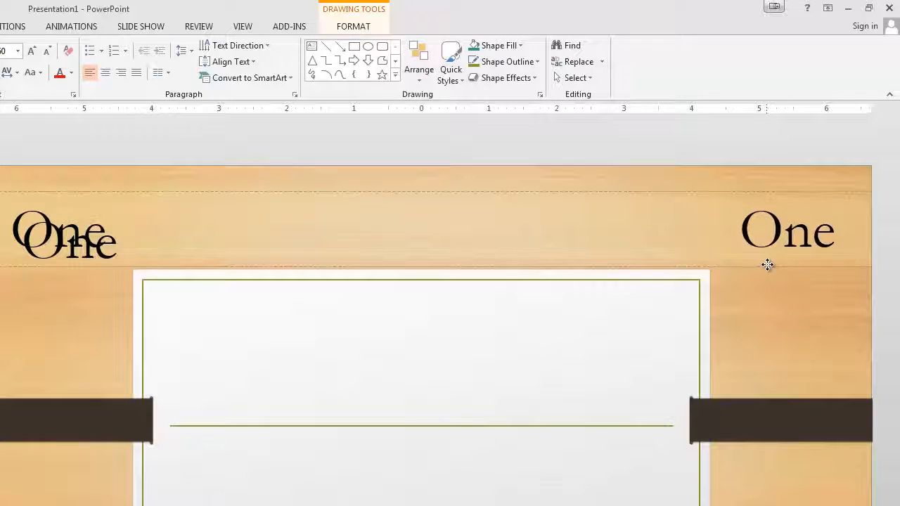
left_click(788, 229)
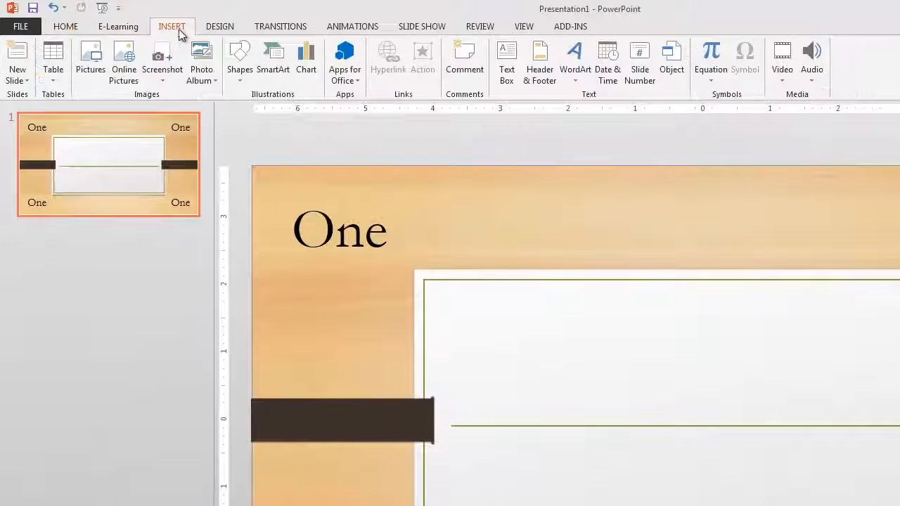
Step: Search Office.com clip art for 'landscap' and insert the snowy lone-tree photo
left_click(124, 60)
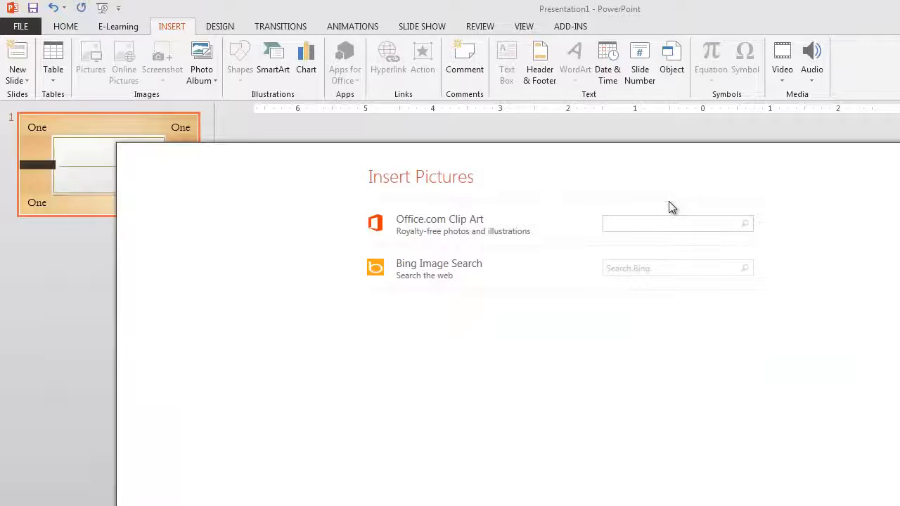
type("landscap")
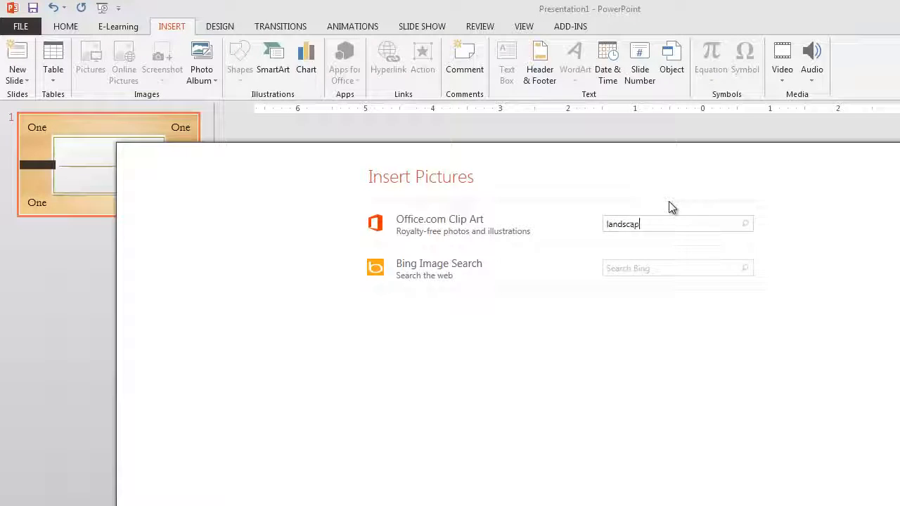
left_click(744, 224)
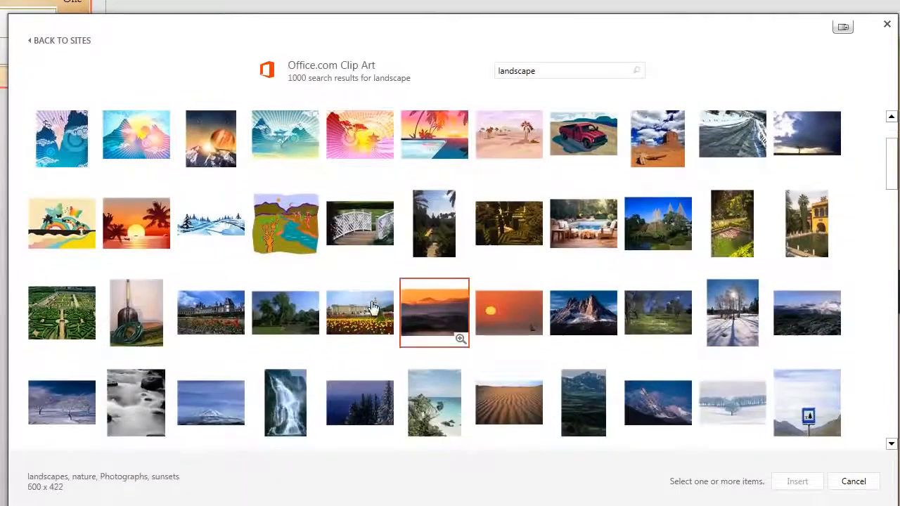
scroll("down", 3)
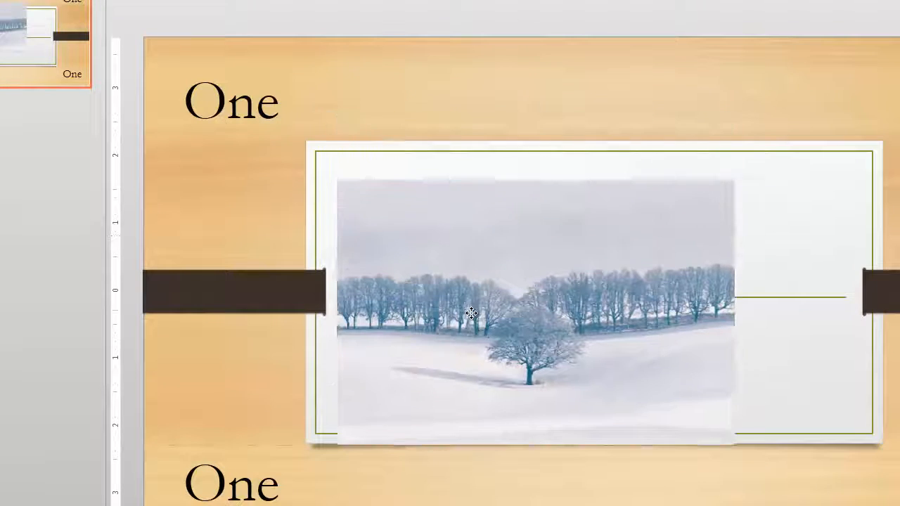
left_click(471, 313)
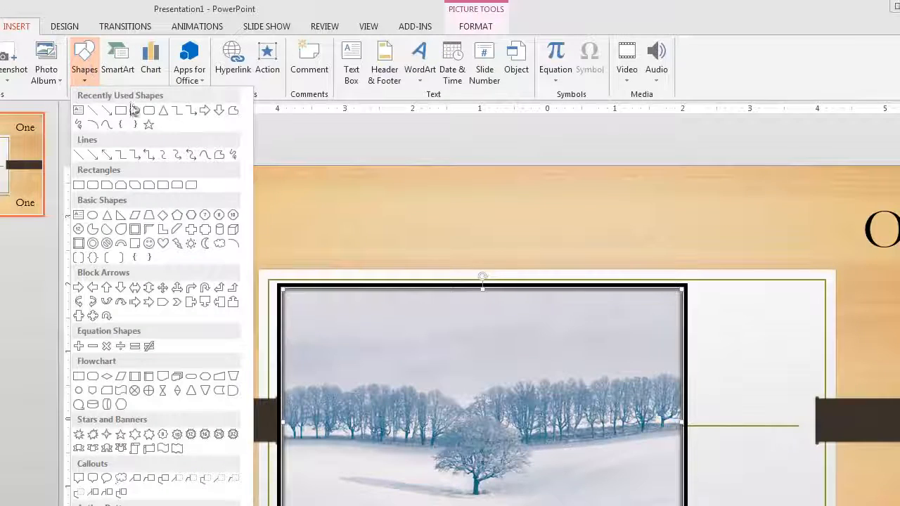
Step: Draw green down and up block arrows beside the winter picture
left_click(729, 313)
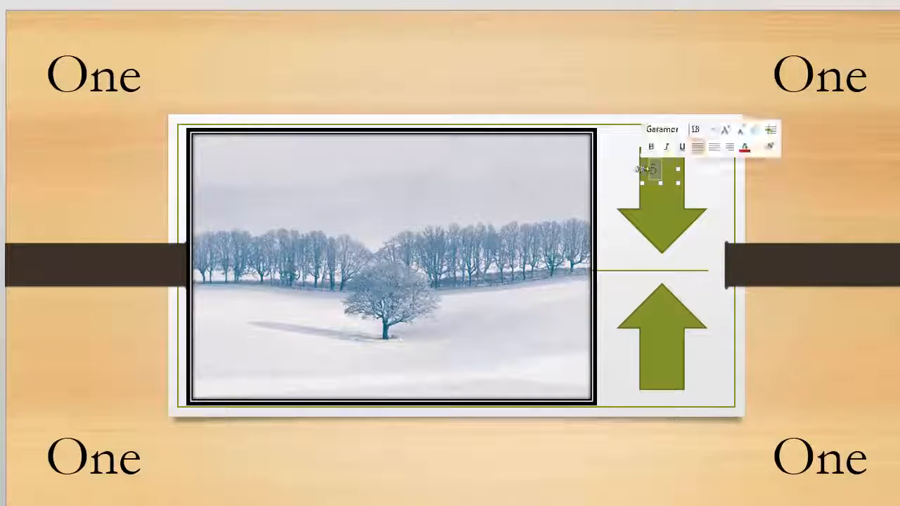
Step: Enlarge the number 5 on the arrow using the font size list
left_click(710, 130)
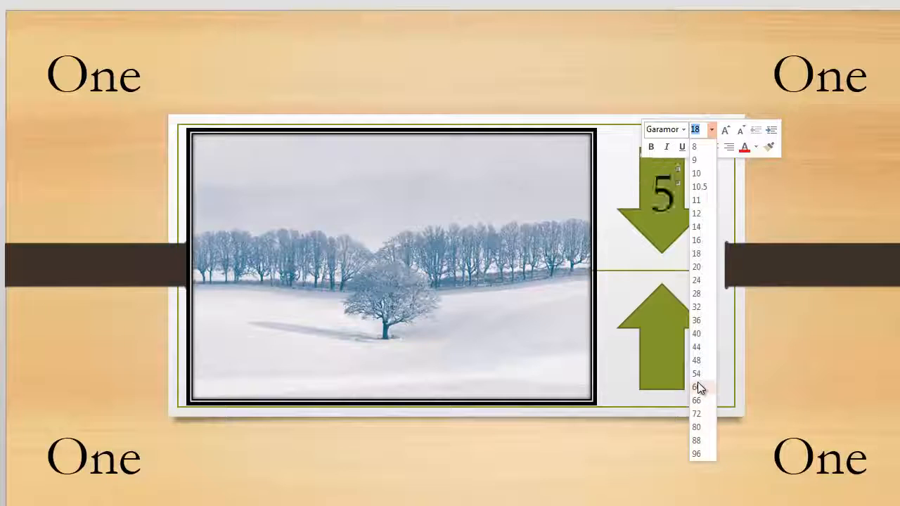
left_click(697, 387)
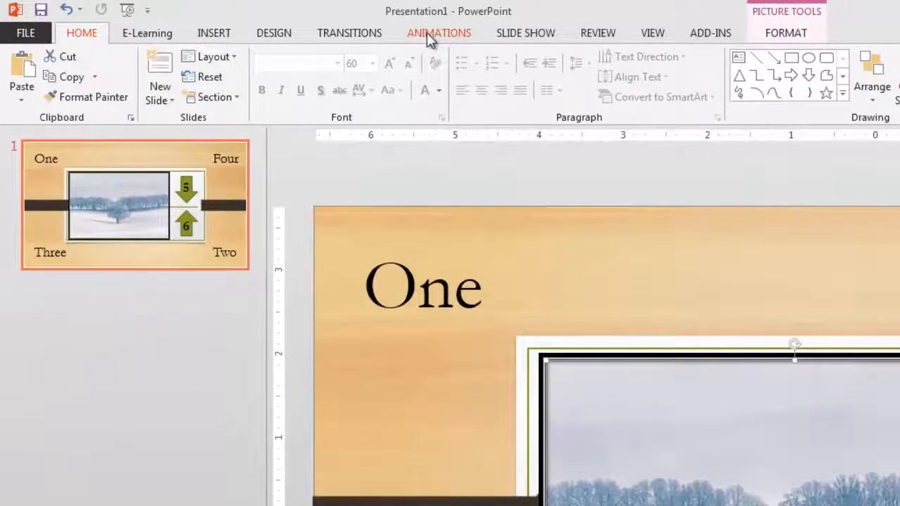
Step: Switch the ribbon to the Animations effects
left_click(439, 33)
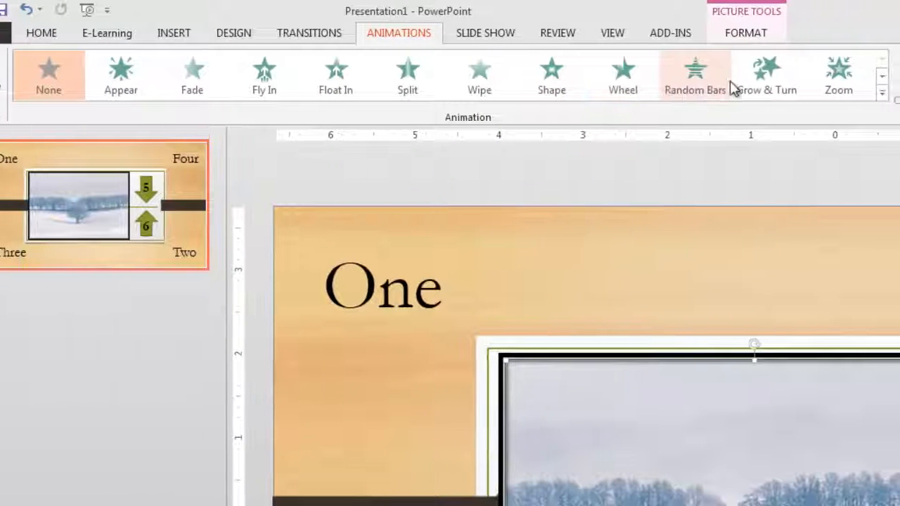
mouse_move(885, 95)
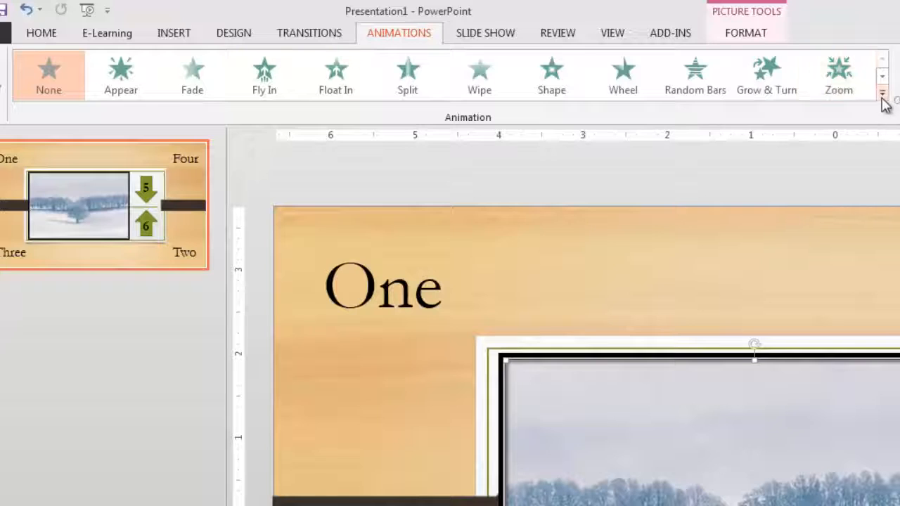
Step: Browse the full animation gallery and apply Fly In to the winter picture
left_click(883, 93)
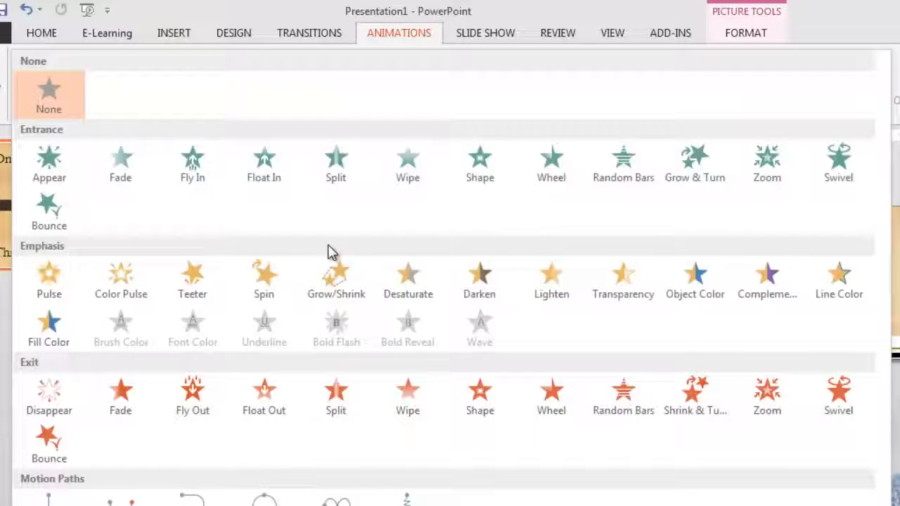
mouse_move(49, 158)
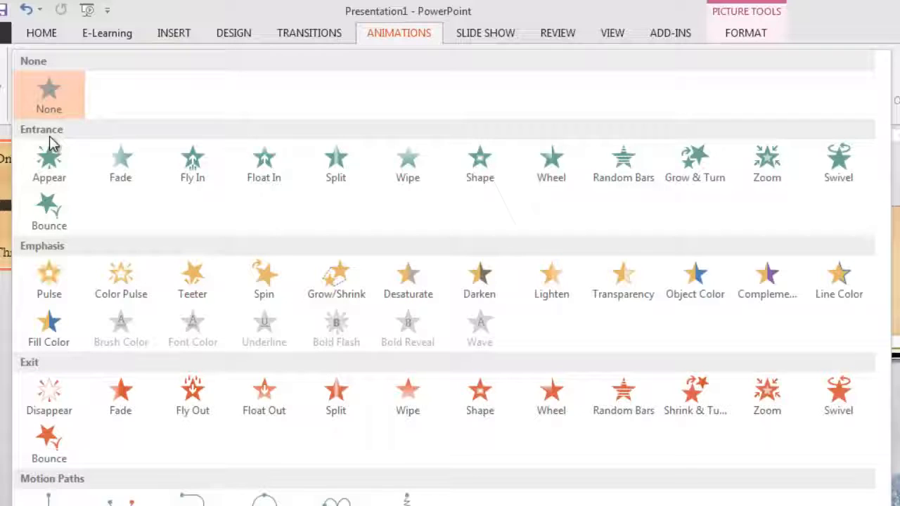
mouse_move(161, 313)
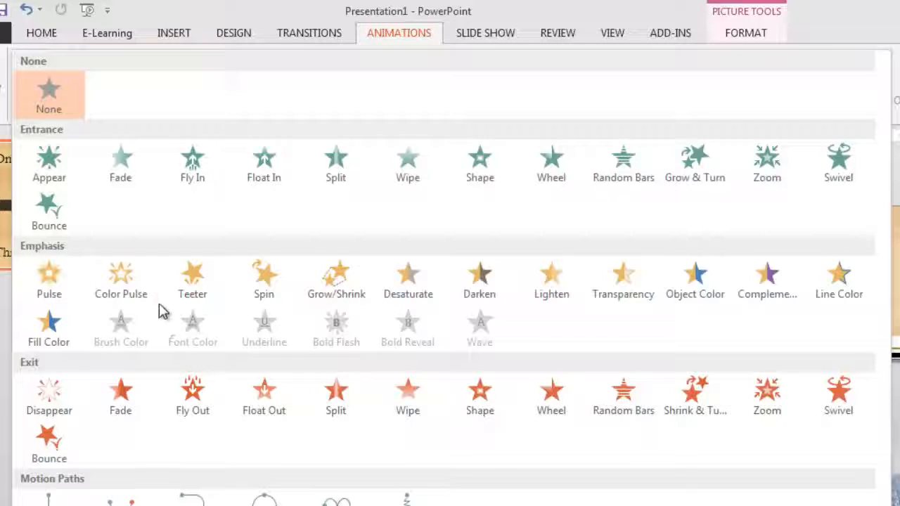
mouse_move(260, 313)
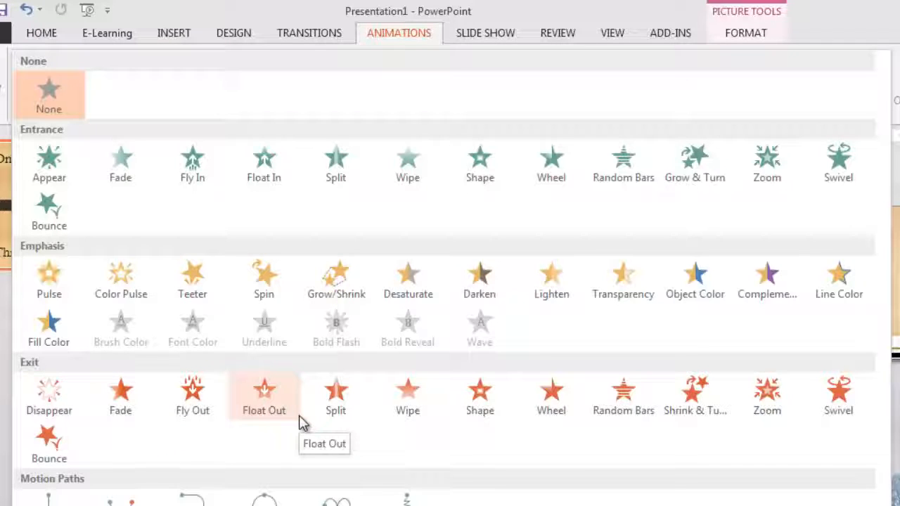
scroll("down", 3)
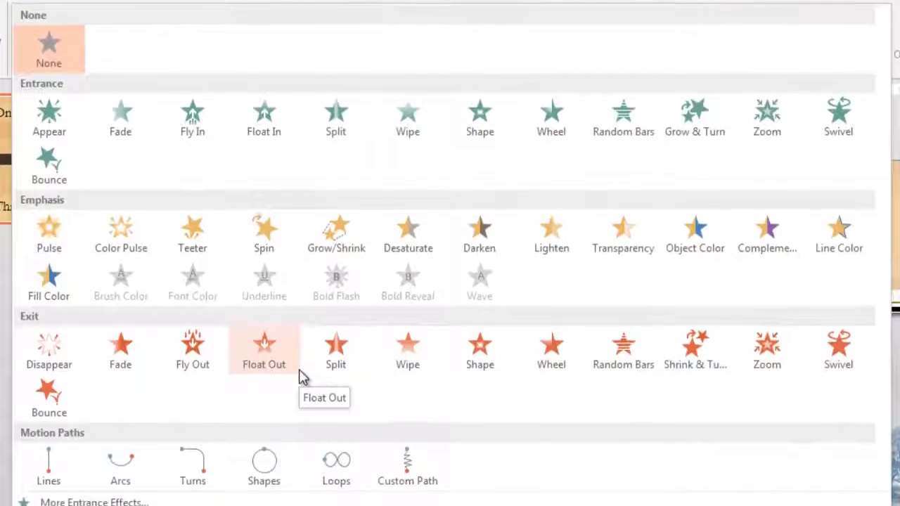
scroll("down", 3)
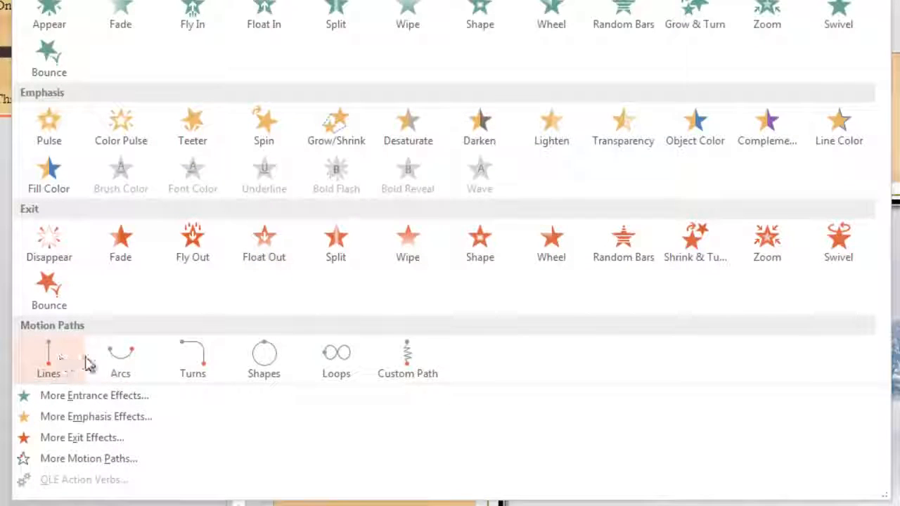
mouse_move(336, 358)
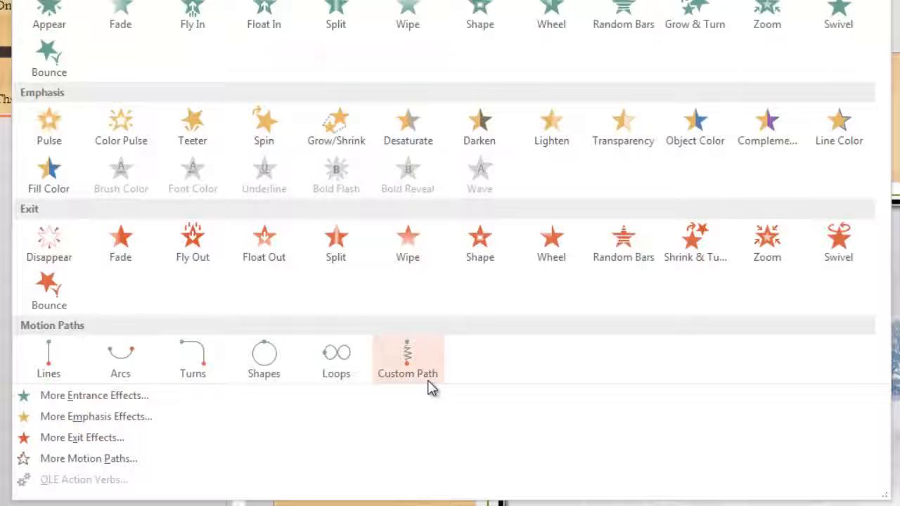
mouse_move(422, 387)
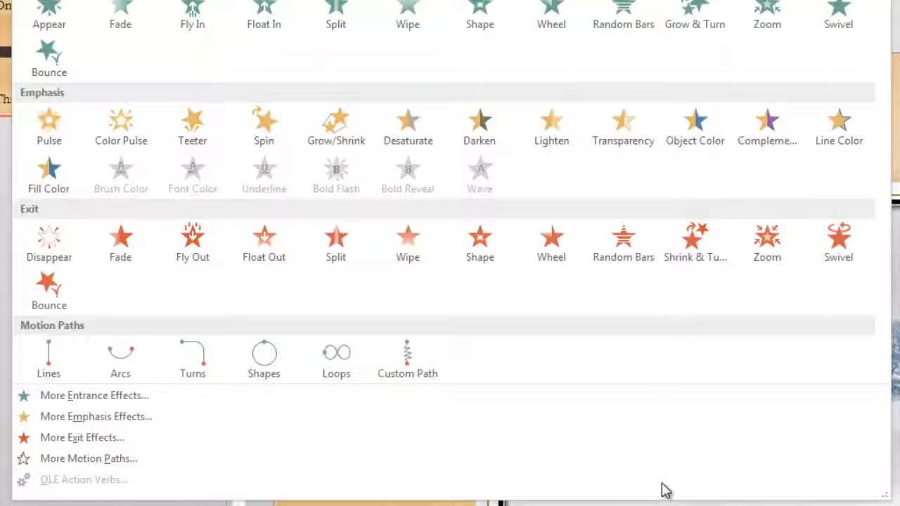
scroll("up", 3)
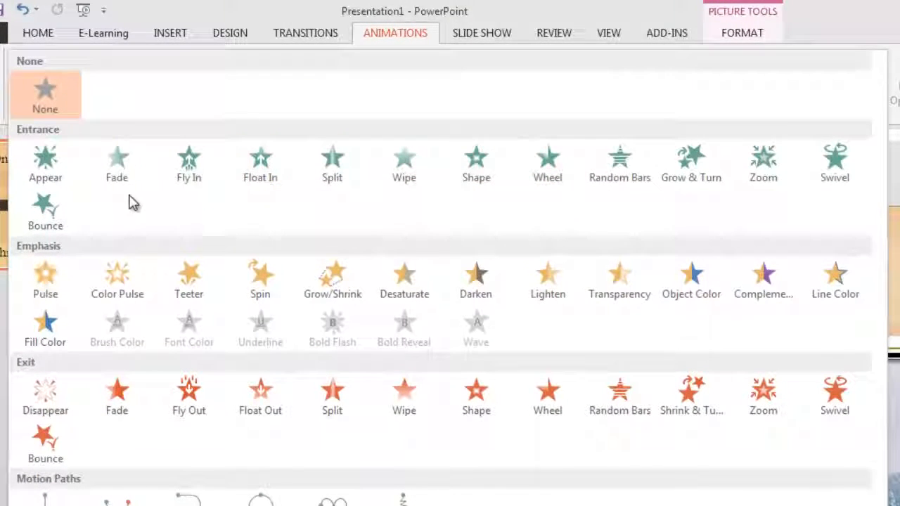
mouse_move(348, 238)
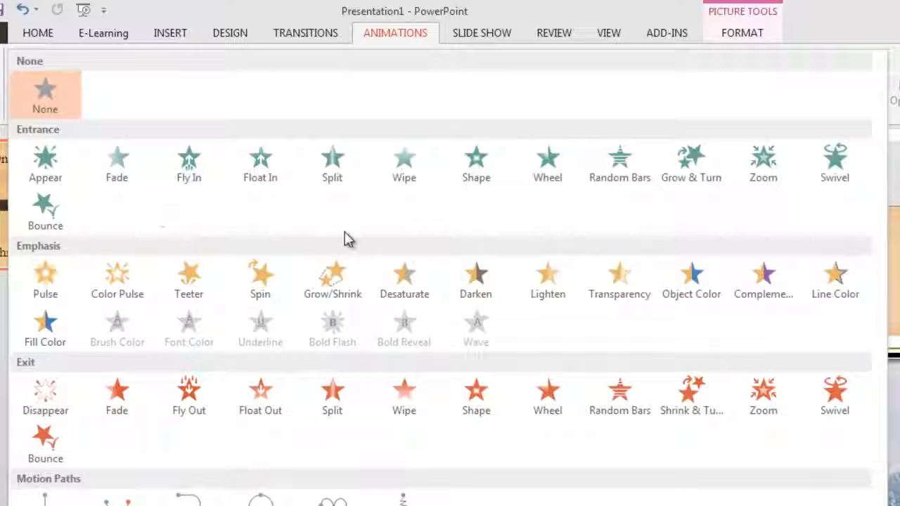
mouse_move(350, 229)
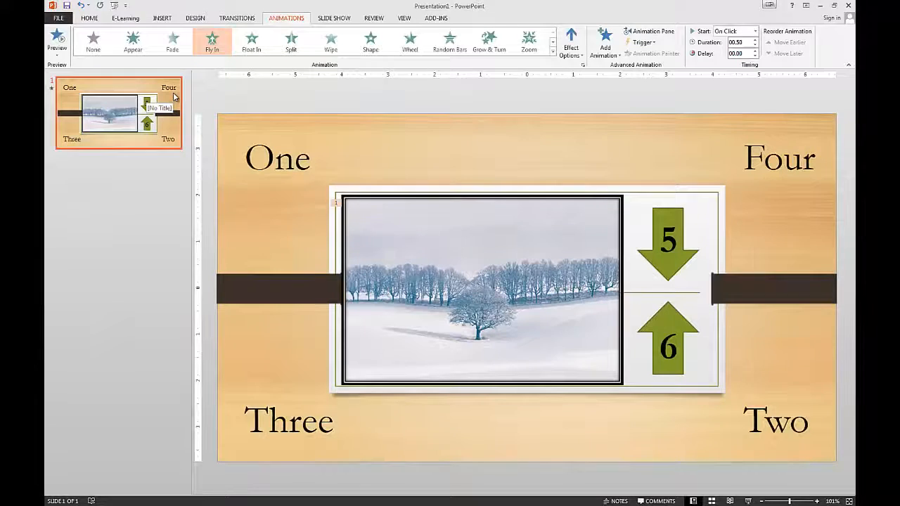
left_click(277, 158)
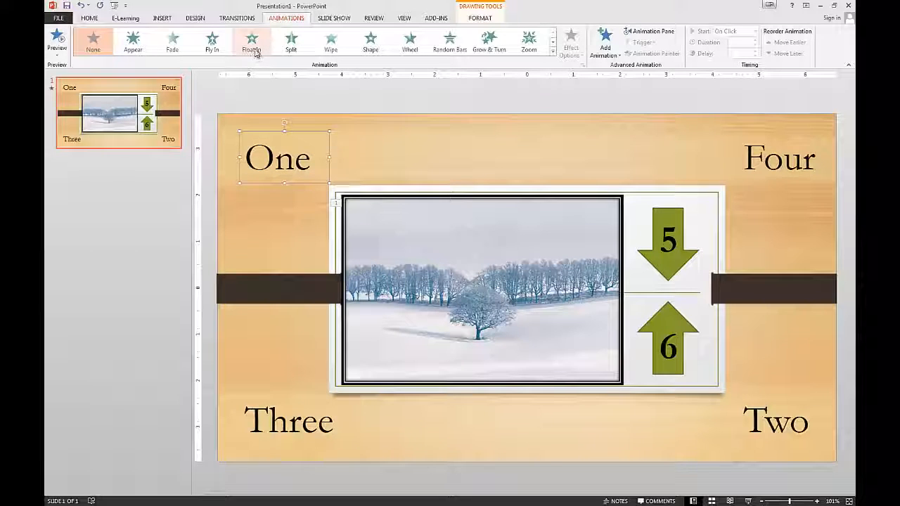
Step: Apply entrance effects to the One, Two and Three boxes, setting duration to 01.00
left_click(291, 41)
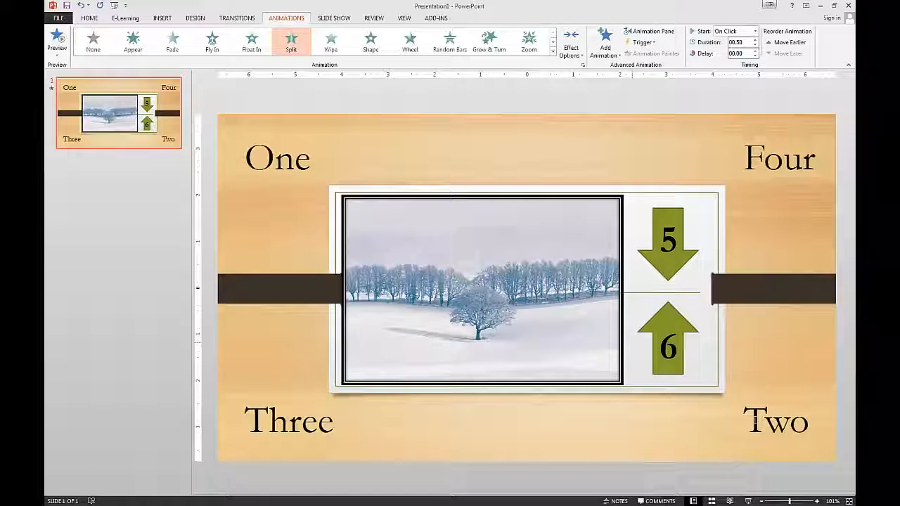
left_click(776, 421)
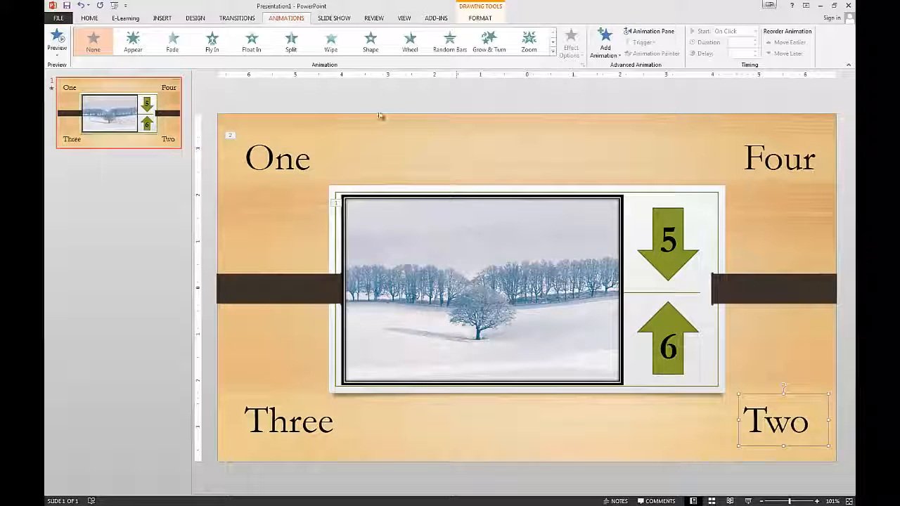
left_click(331, 40)
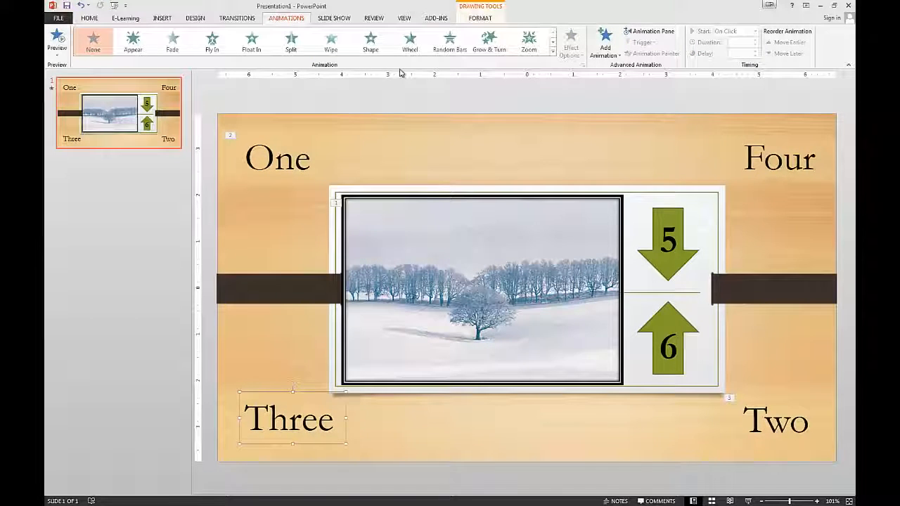
left_click(410, 40)
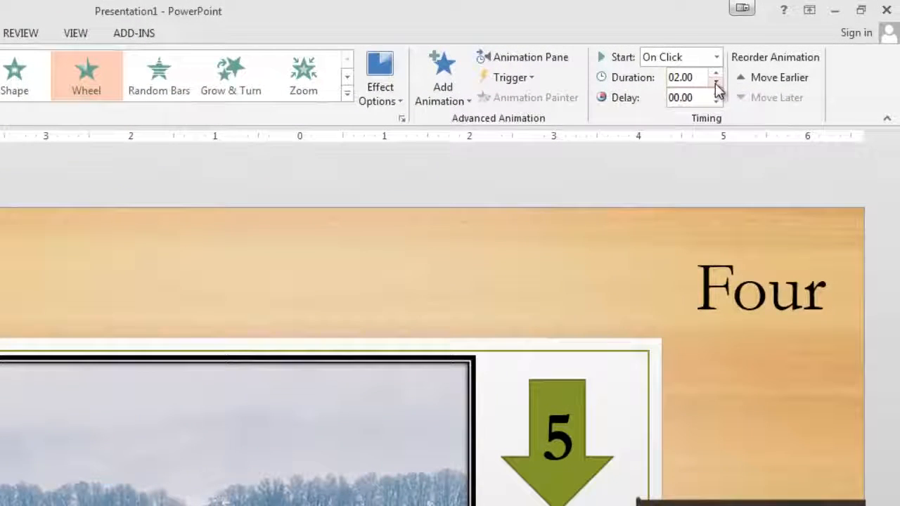
left_click(716, 81)
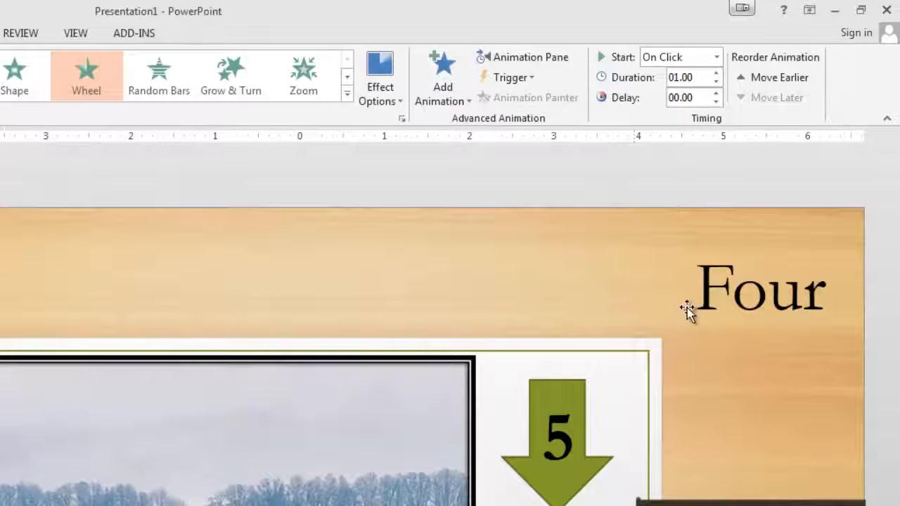
left_click(759, 288)
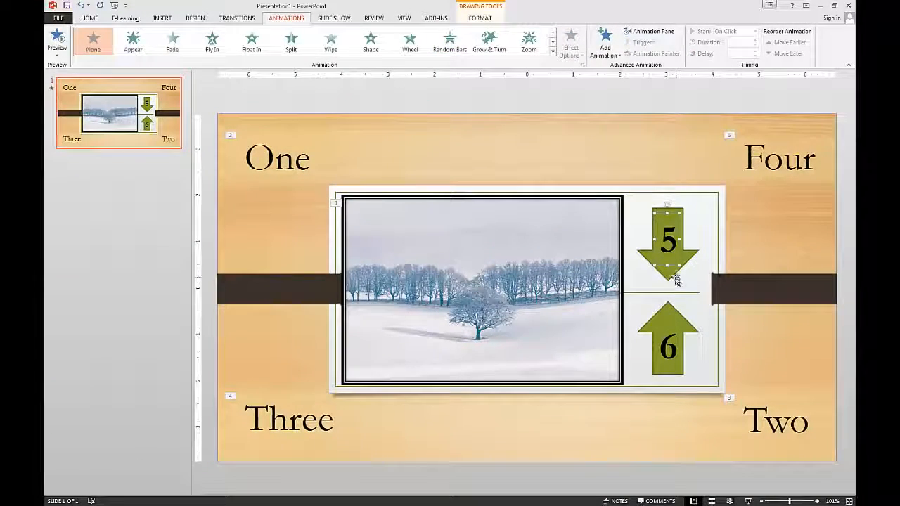
Step: Give arrow 5 a Grow & Turn entrance and arrow 6 a Zoom entrance
left_click(668, 243)
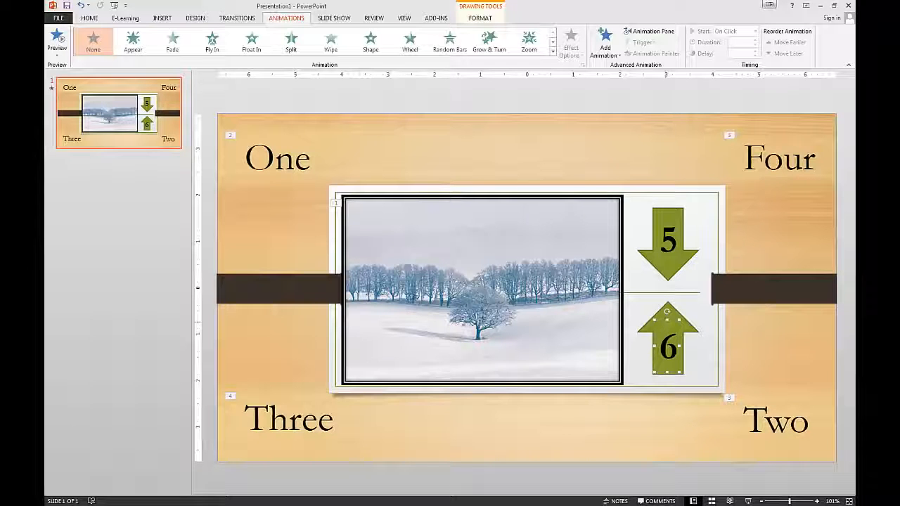
left_click(667, 344)
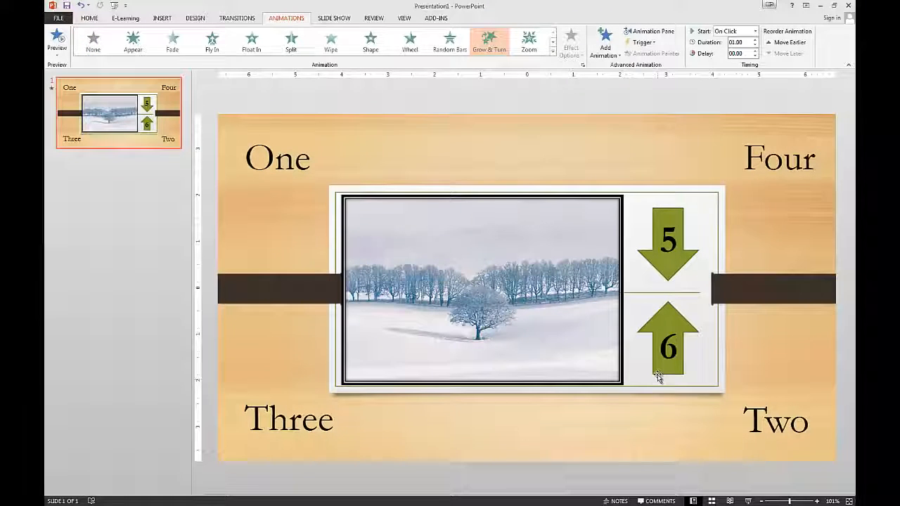
left_click(668, 341)
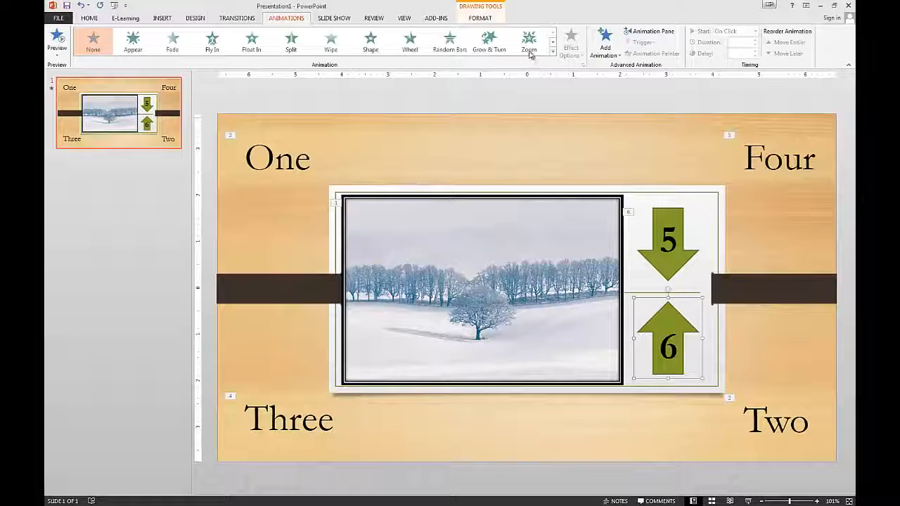
left_click(528, 40)
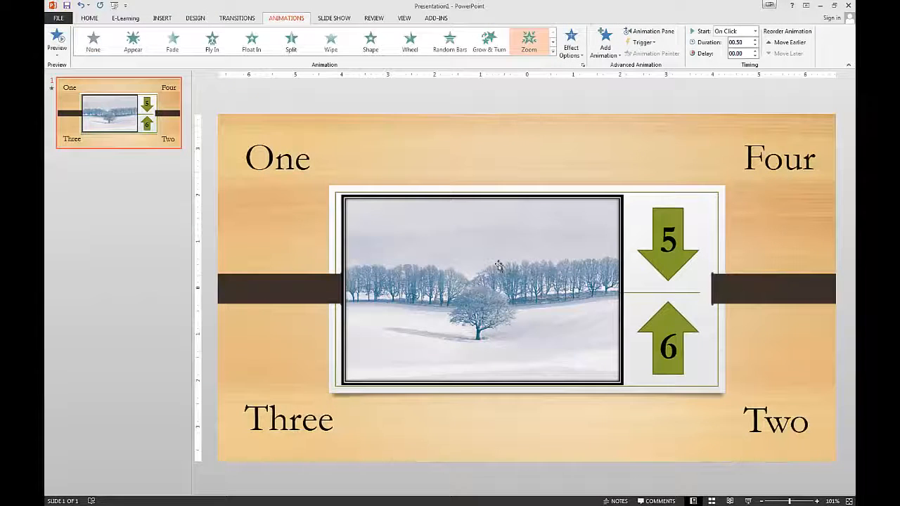
left_click(480, 290)
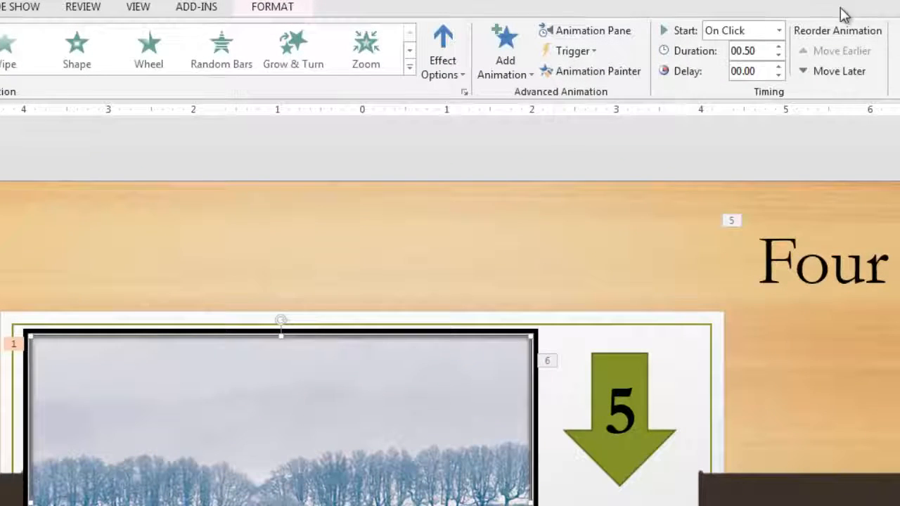
mouse_move(812, 47)
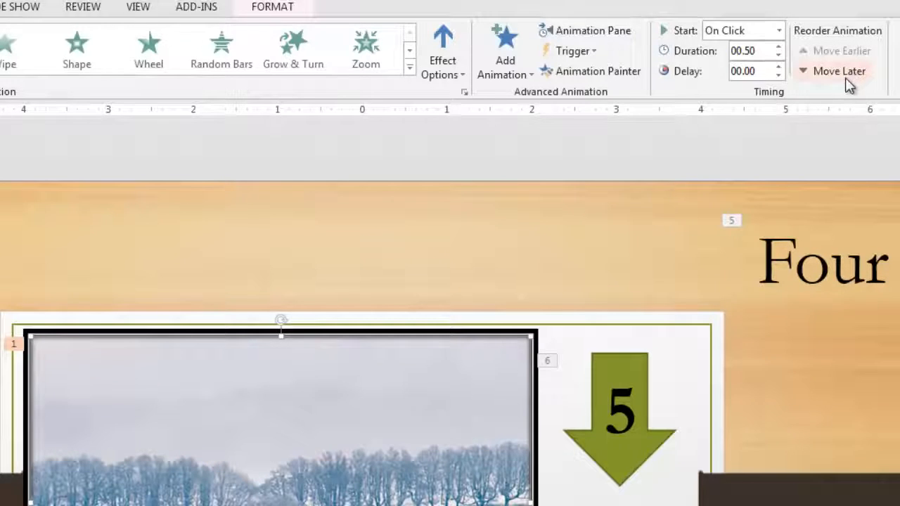
mouse_move(839, 70)
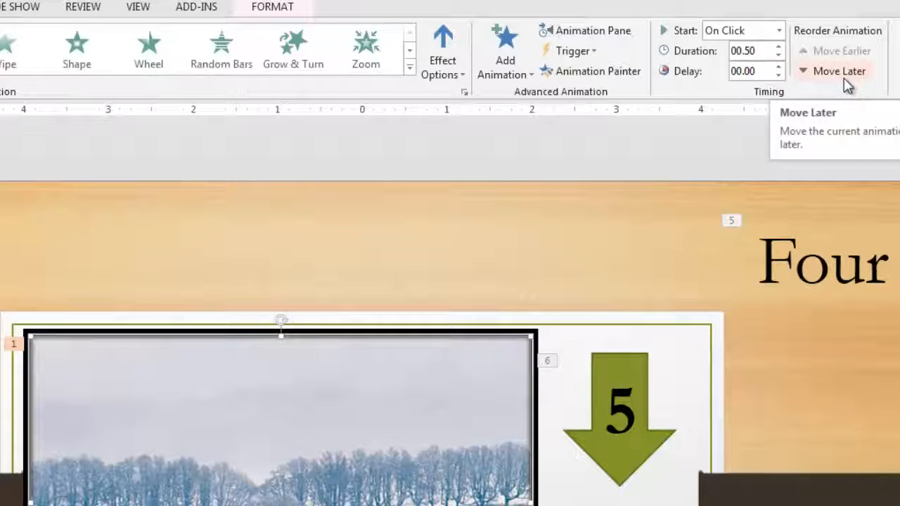
mouse_move(841, 51)
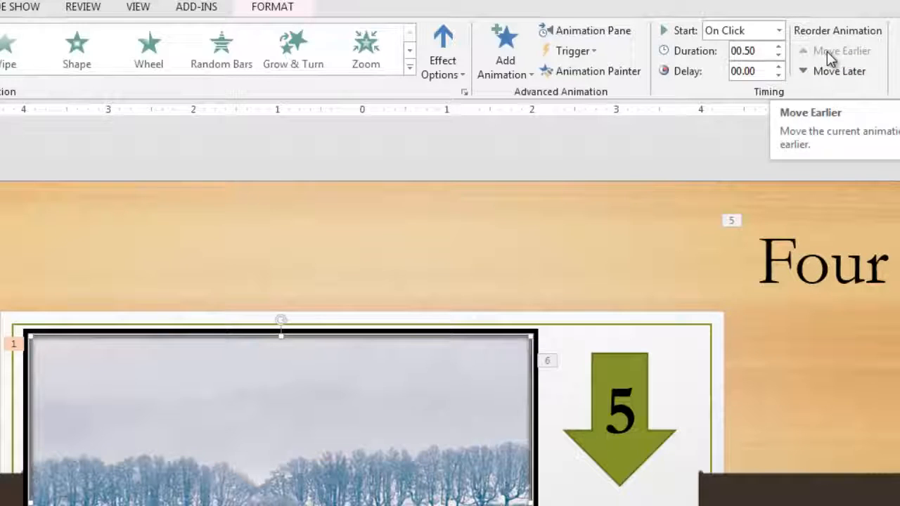
mouse_move(839, 71)
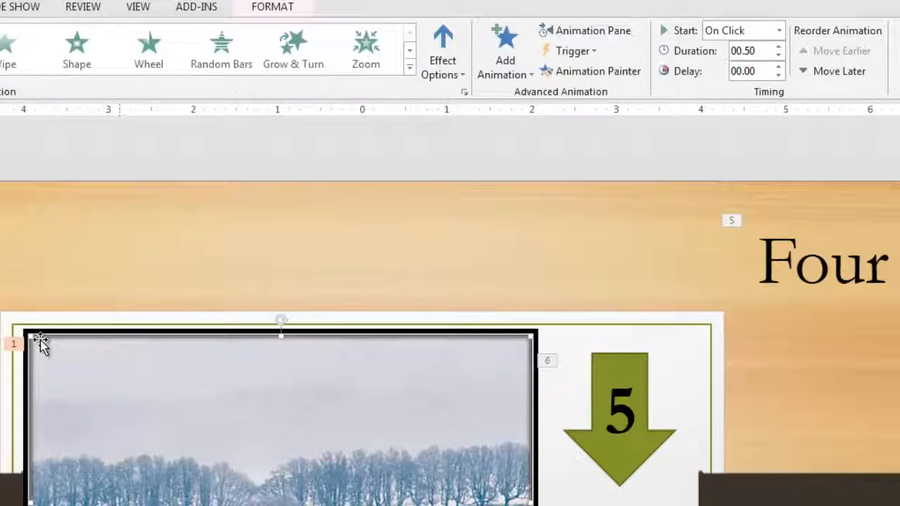
mouse_move(637, 40)
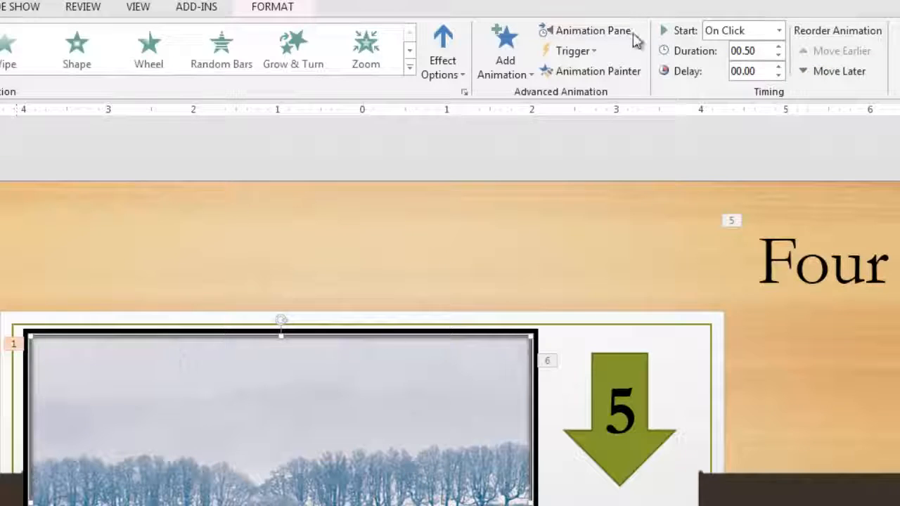
Step: Apply Move Later twice to push the picture's animation to seventh place
left_click(839, 71)
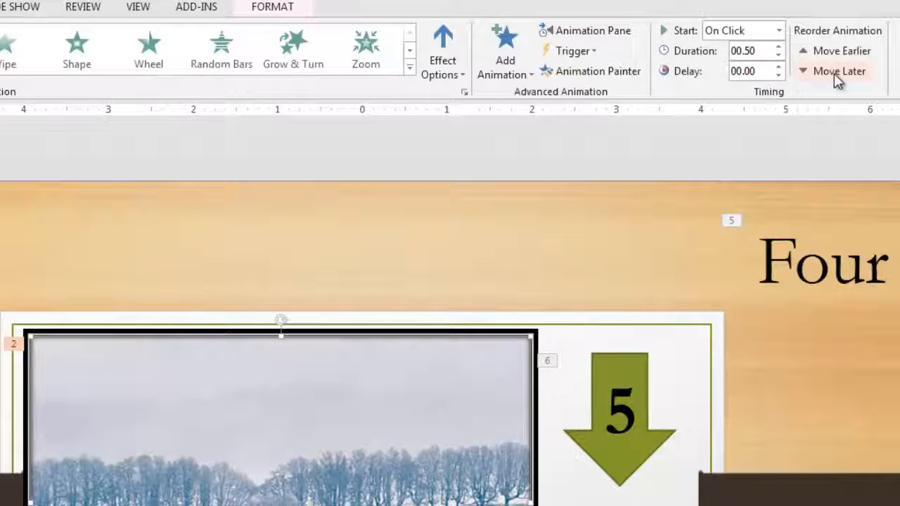
left_click(839, 71)
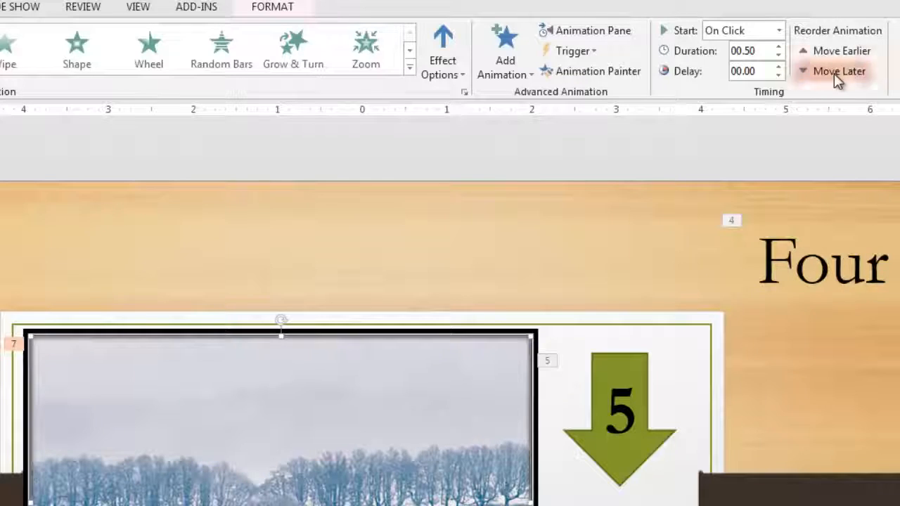